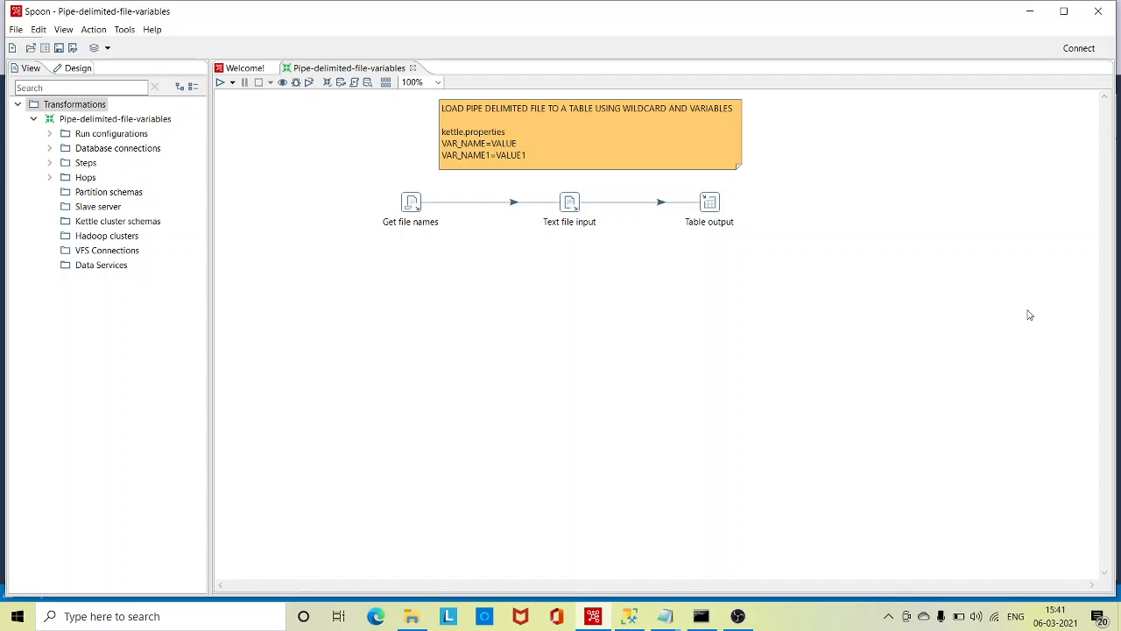
mouse_move(701, 301)
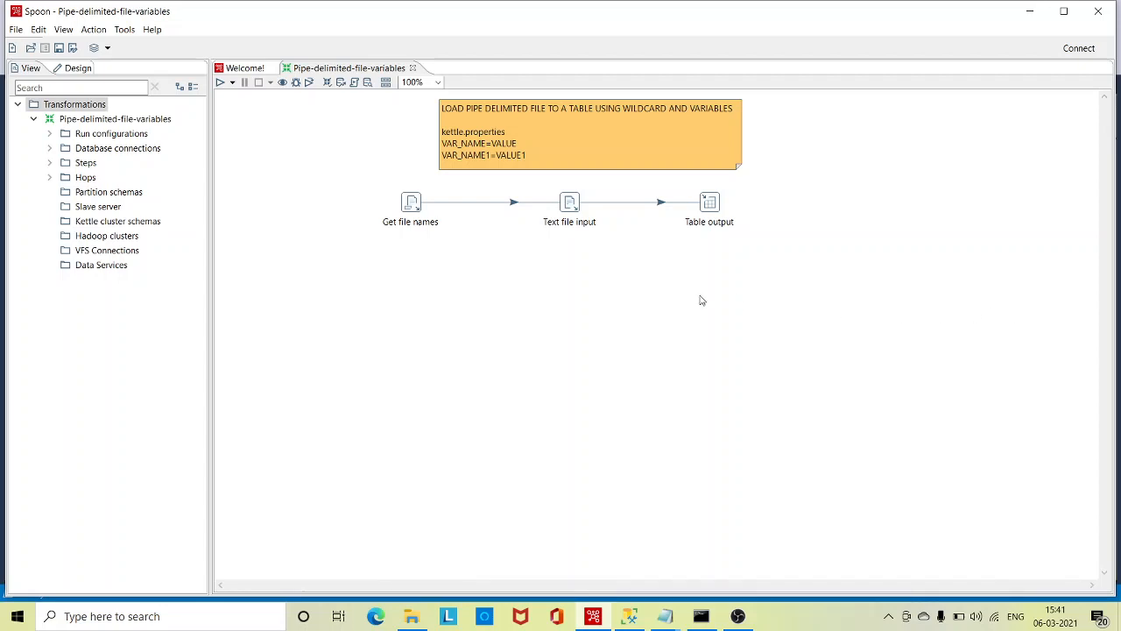
mouse_move(452, 295)
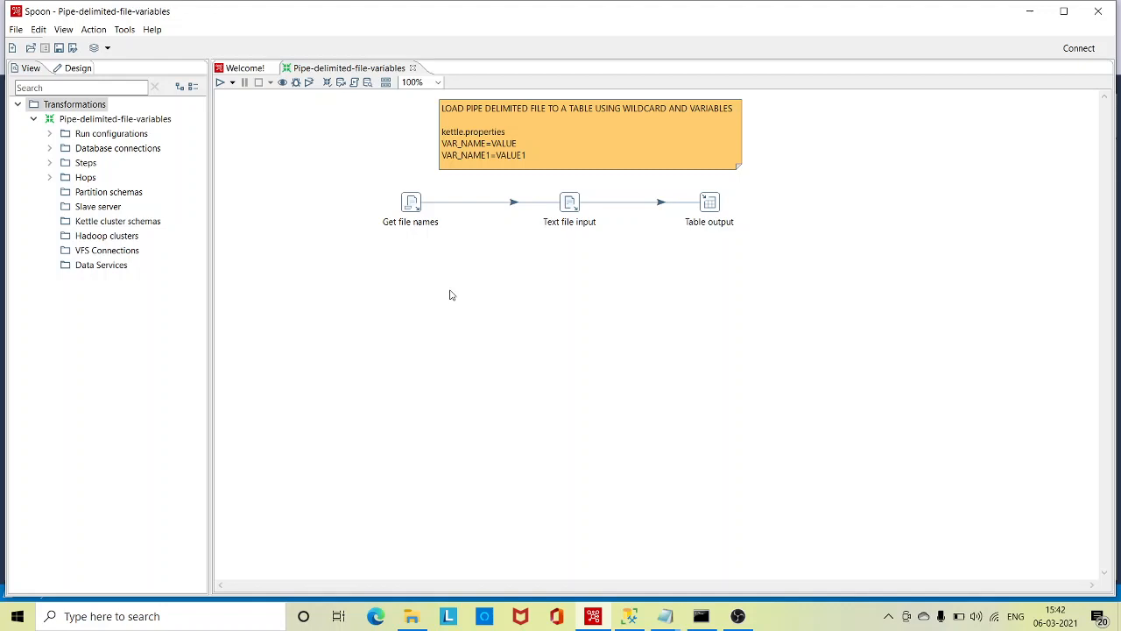
mouse_move(518, 328)
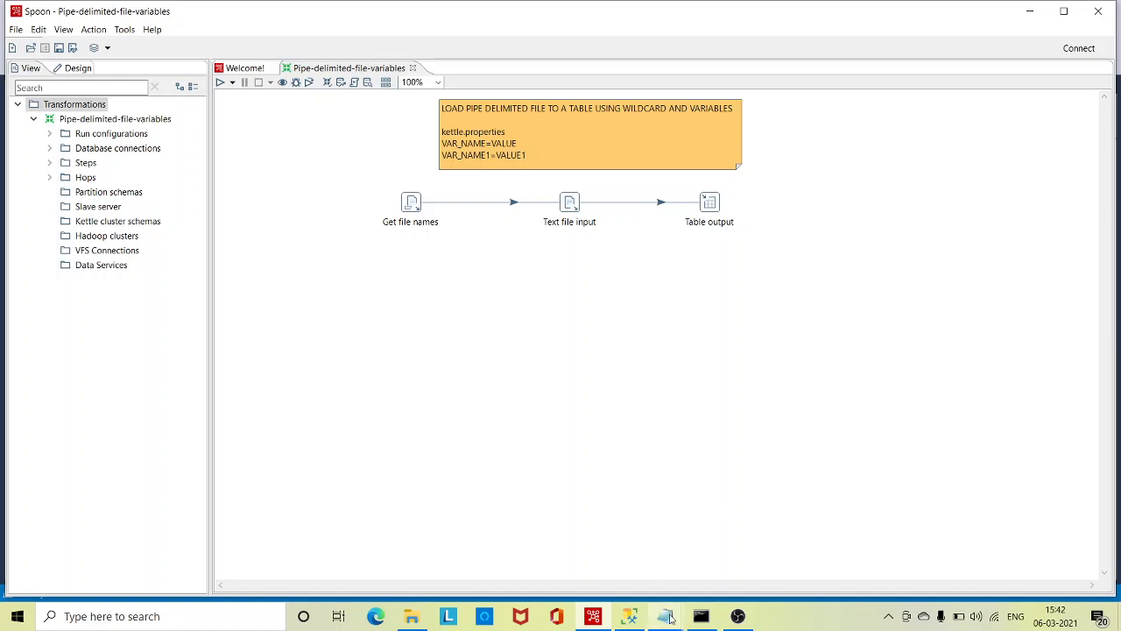
Bring up the call_transformation batch file showing the pan.bat command for Pipe-delimited-file-variables.ktr
left_click(666, 616)
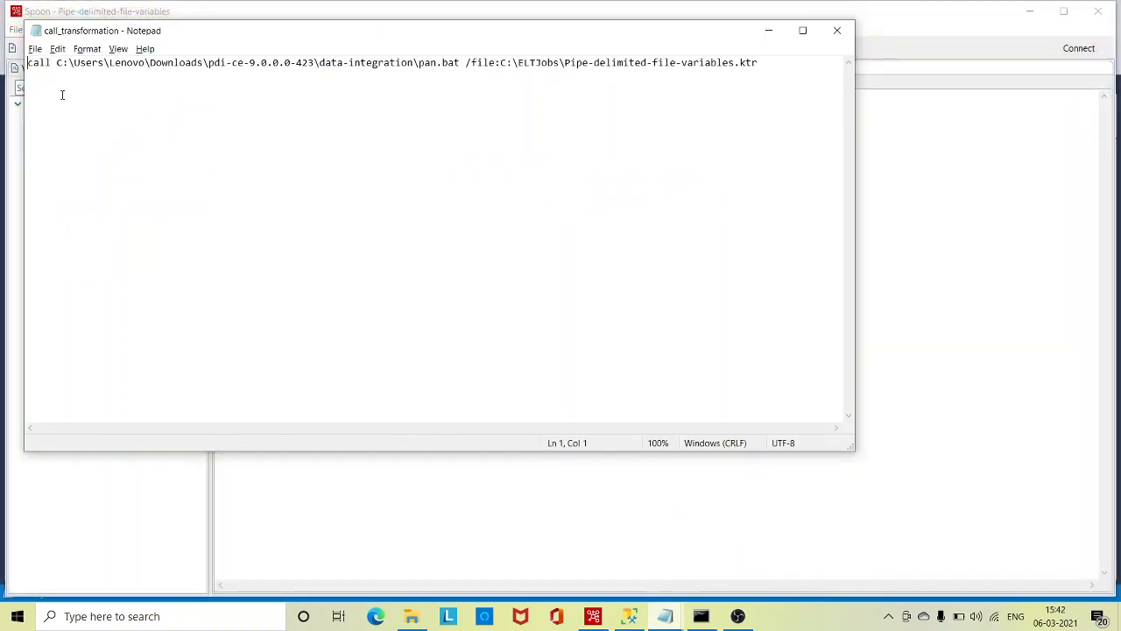
mouse_move(337, 81)
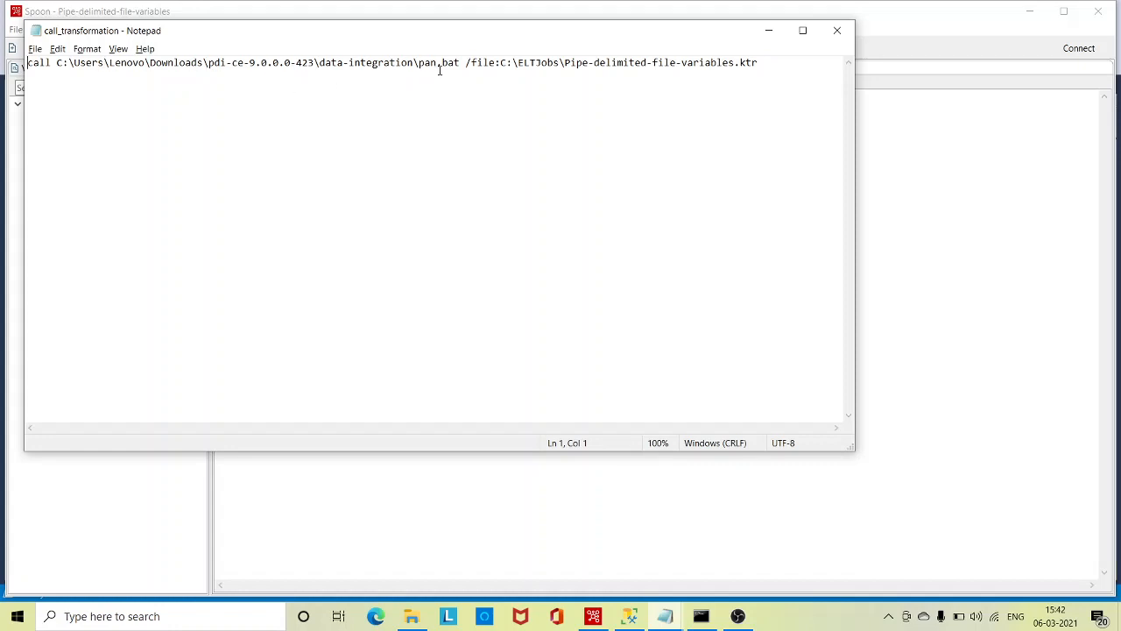
mouse_move(472, 63)
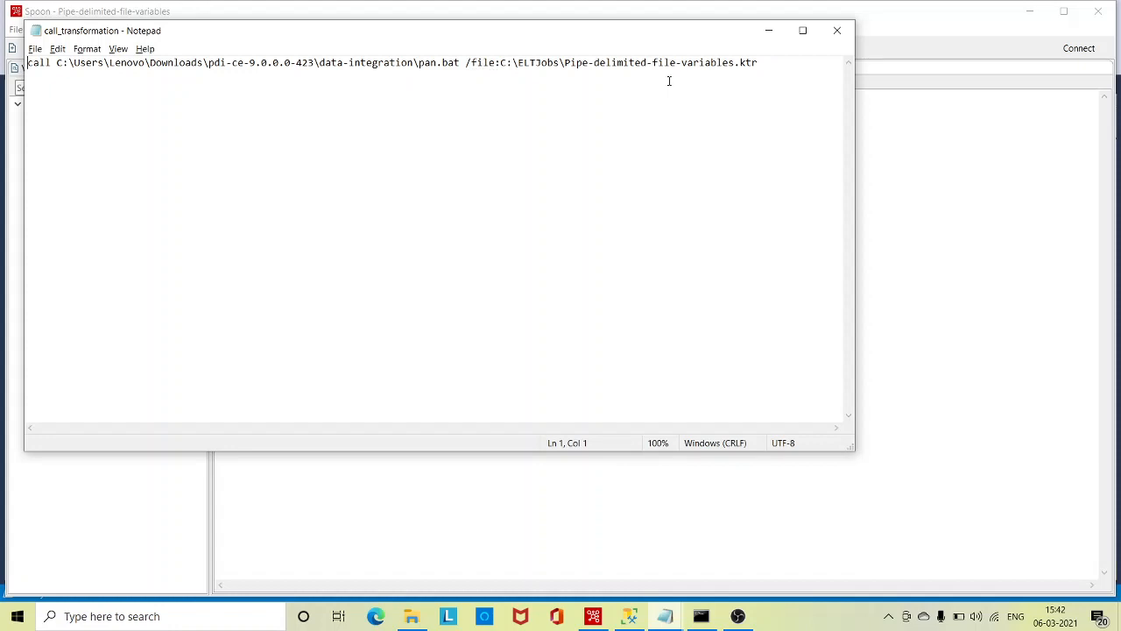
mouse_move(459, 110)
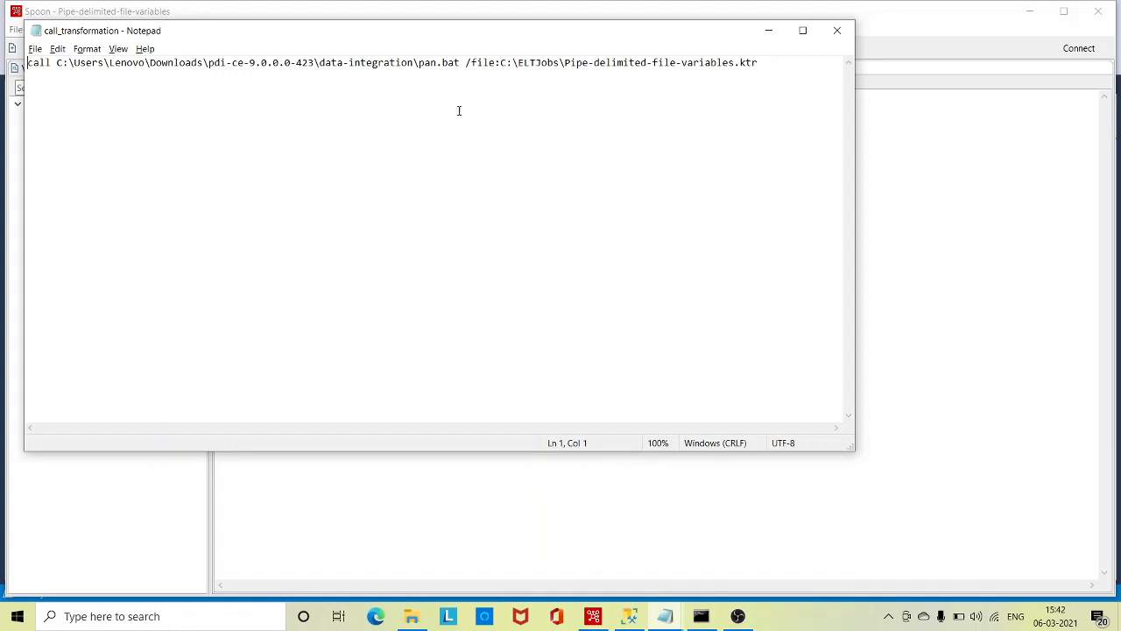
mouse_move(324, 114)
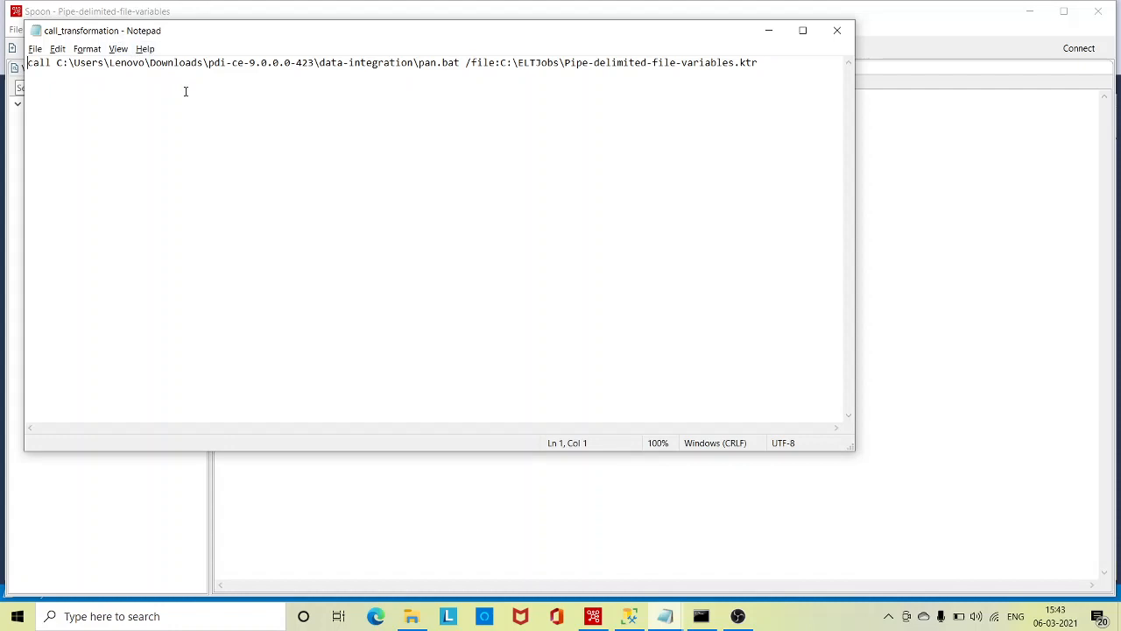
mouse_move(578, 87)
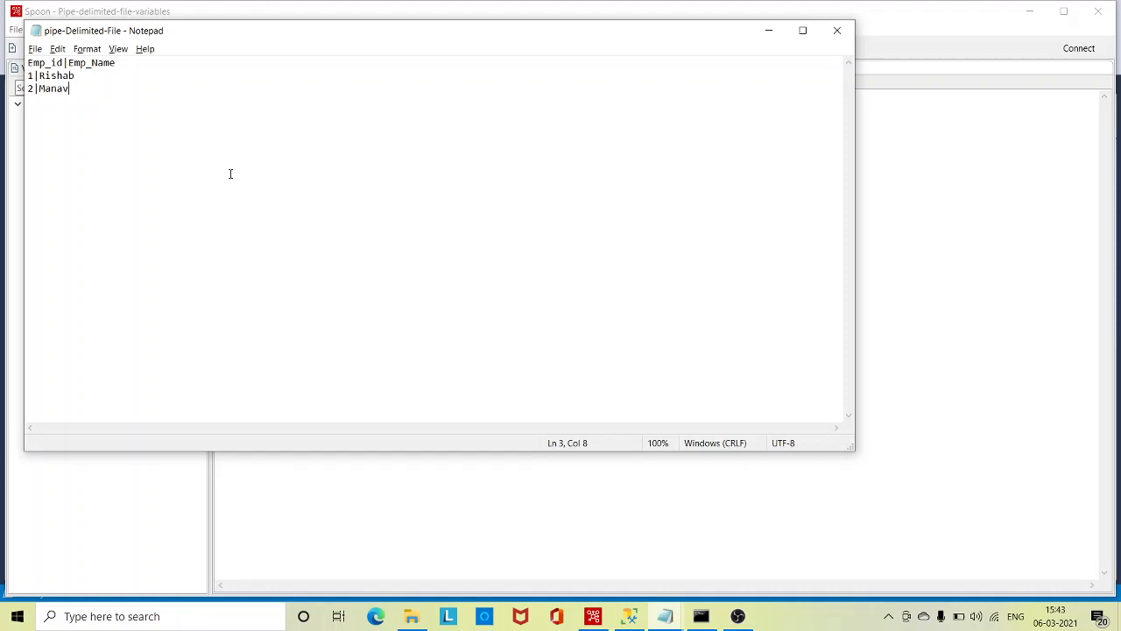
mouse_move(622, 581)
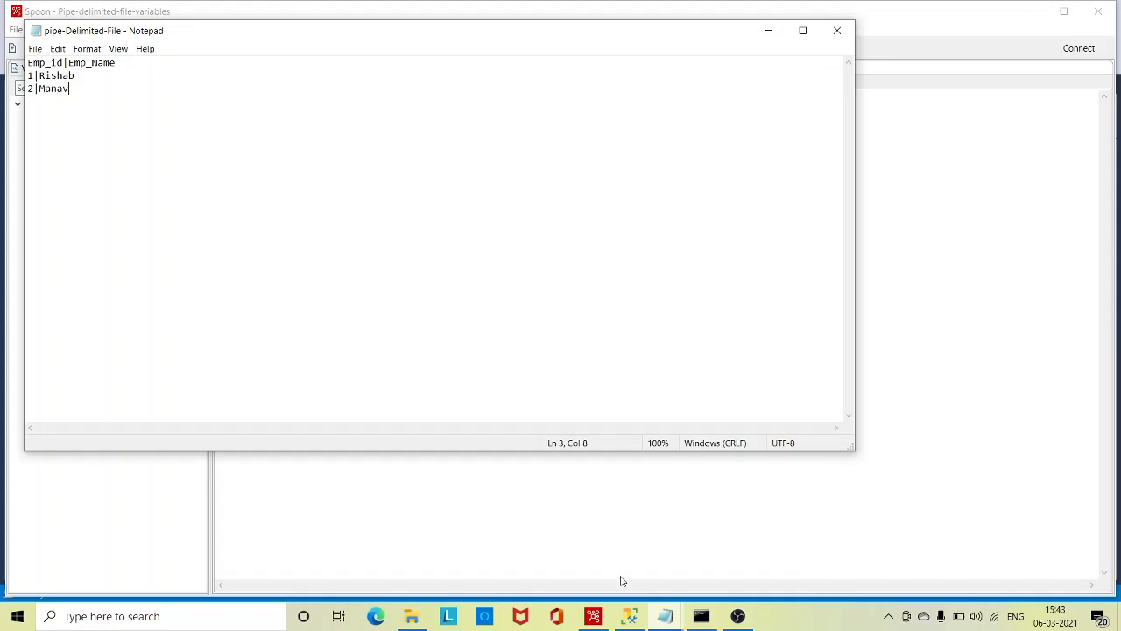
Run the SELECT on dbo.pipe_delimited_tbl, returning emp_id and emp_name with no rows
left_click(629, 616)
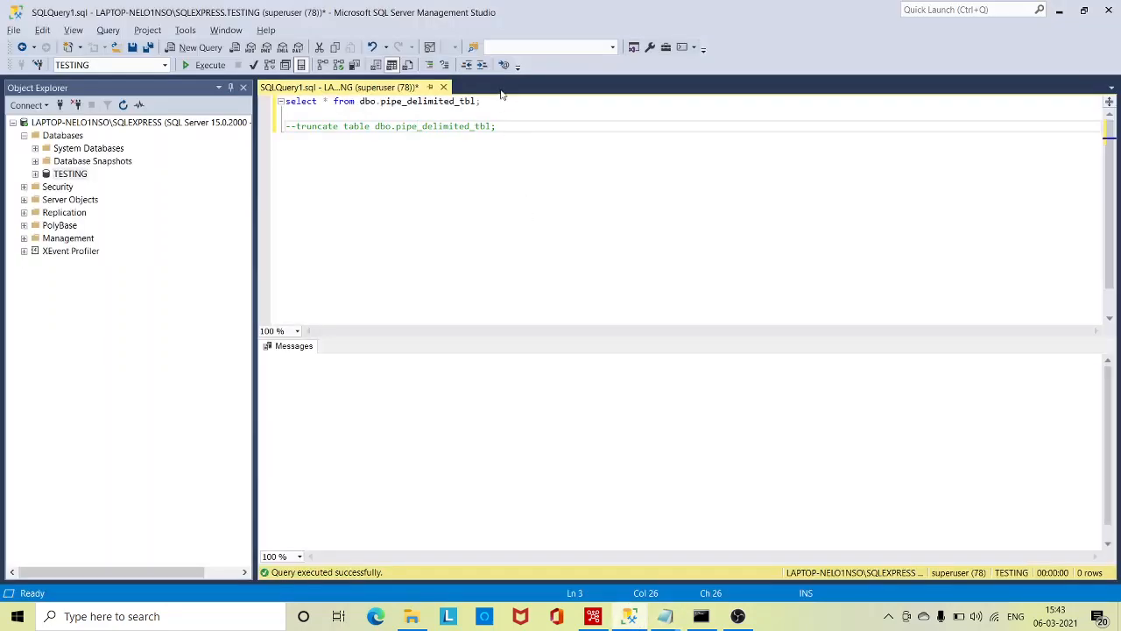
triple_click(382, 100)
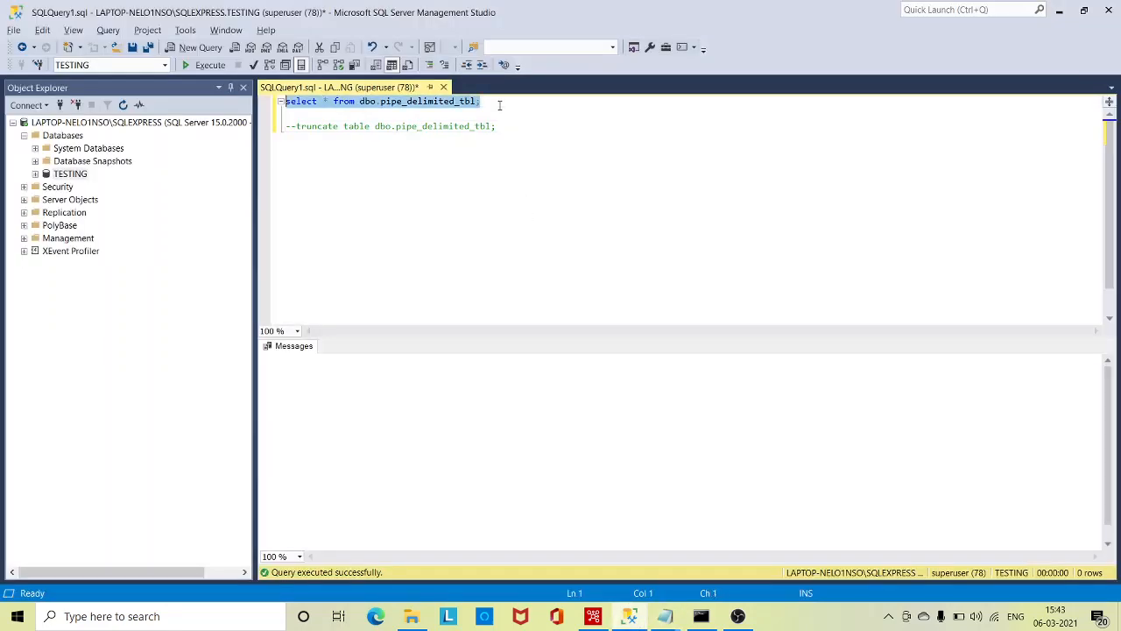
left_click(210, 65)
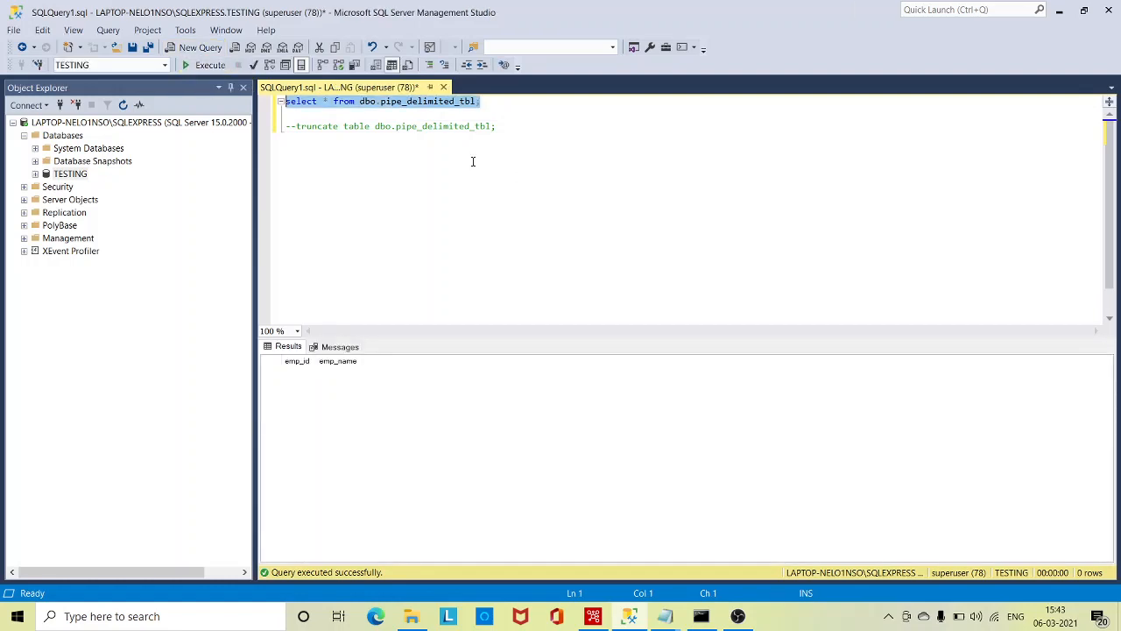
mouse_move(669, 388)
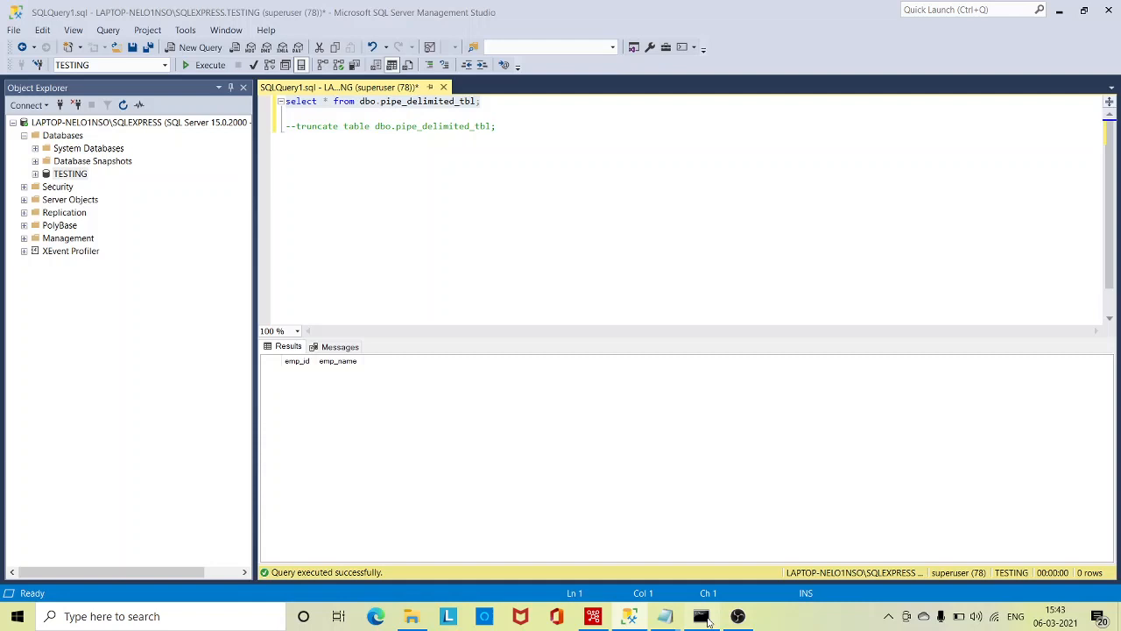
Run dir in C:\ELTJobs and pick out call_transformation.bat from the listing
left_click(701, 617)
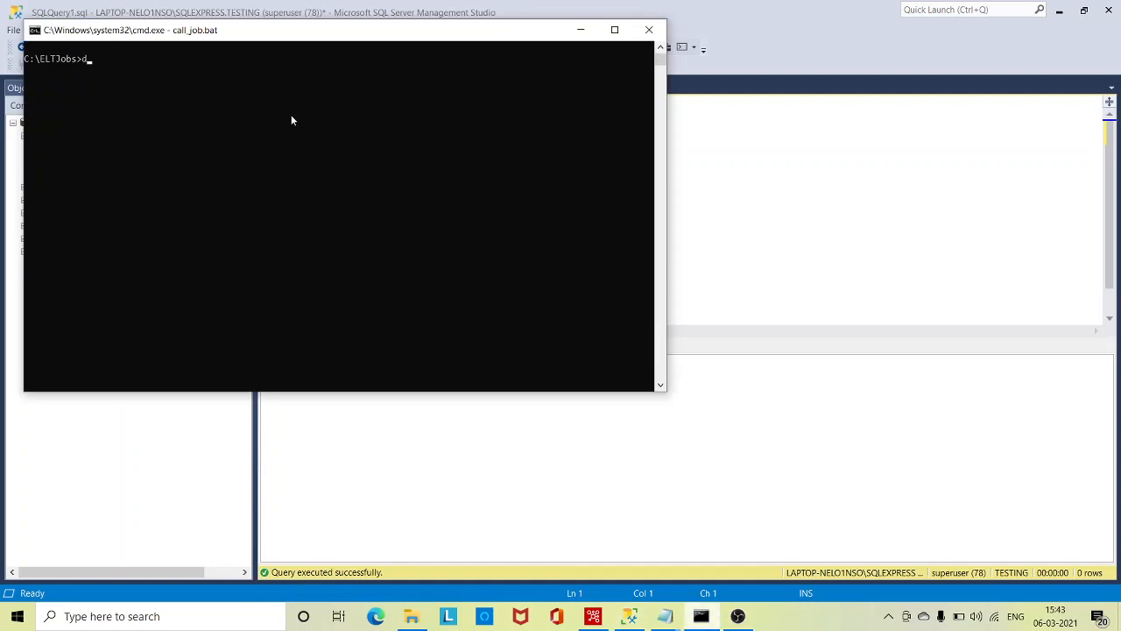
type("ir")
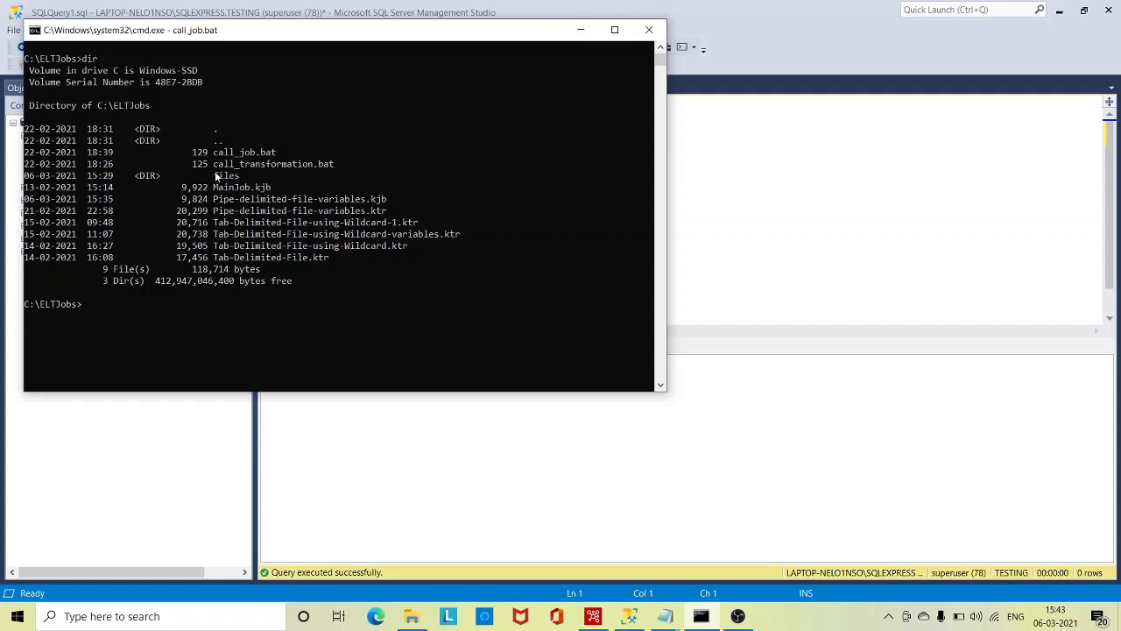
double_click(273, 165)
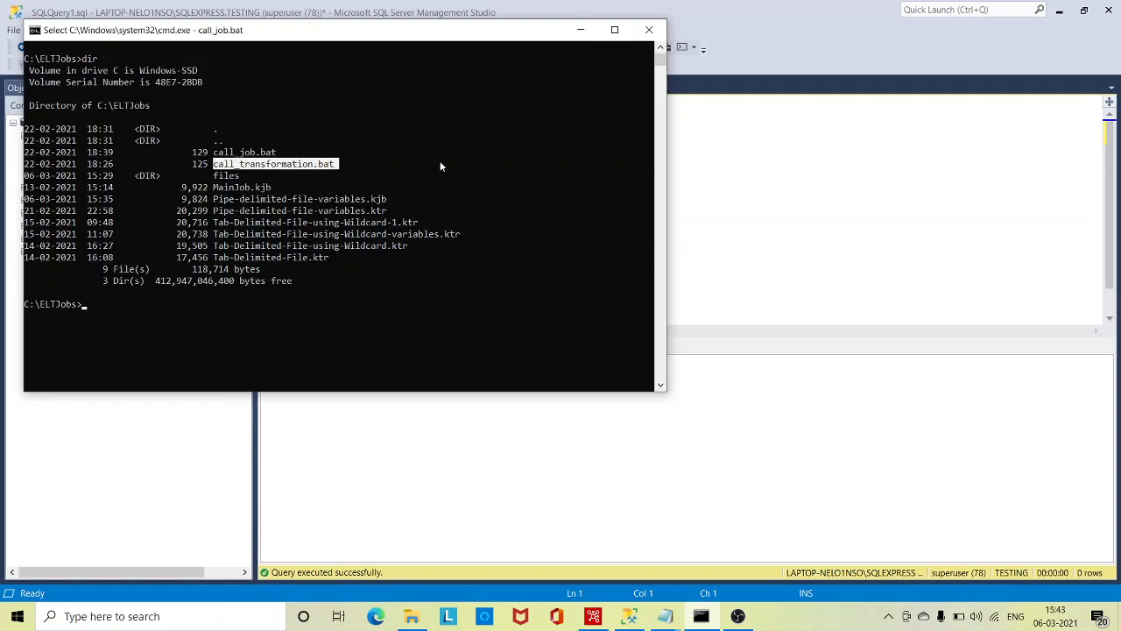
Run call call_transformation.bat so the transformation loads Rishab and Manav successfully
type("call_")
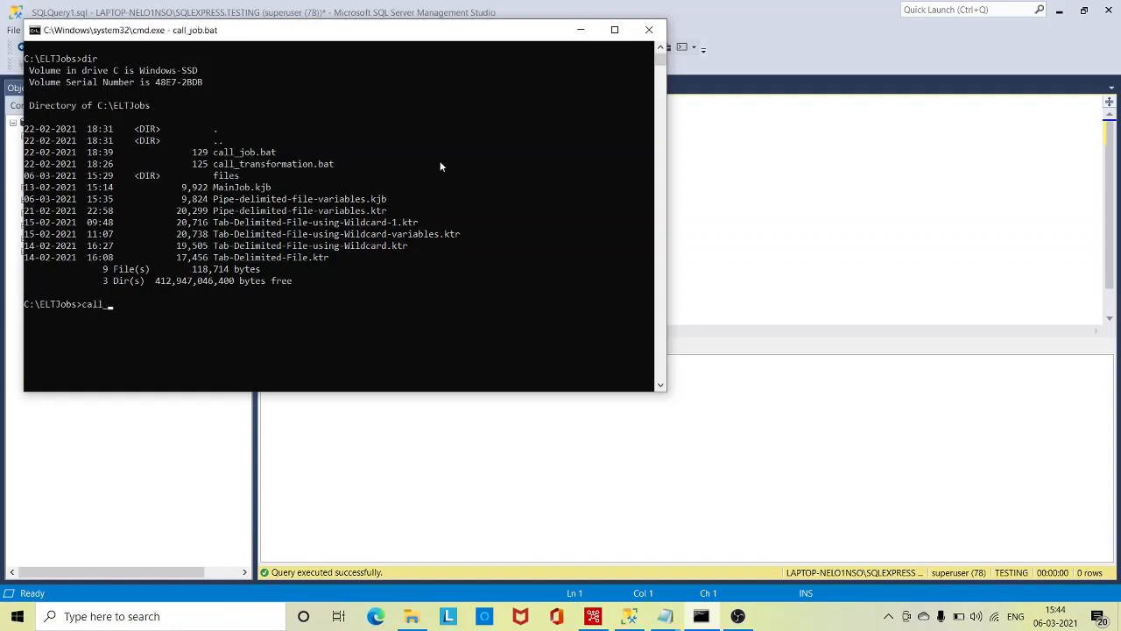
type("transformation.bat")
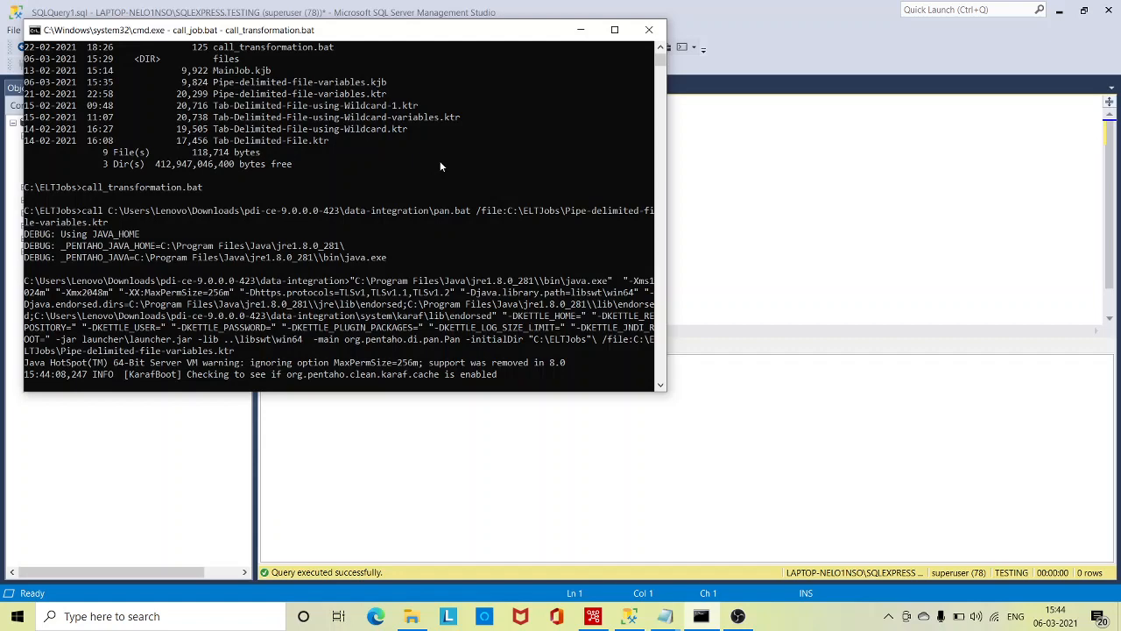
scroll("down", 3)
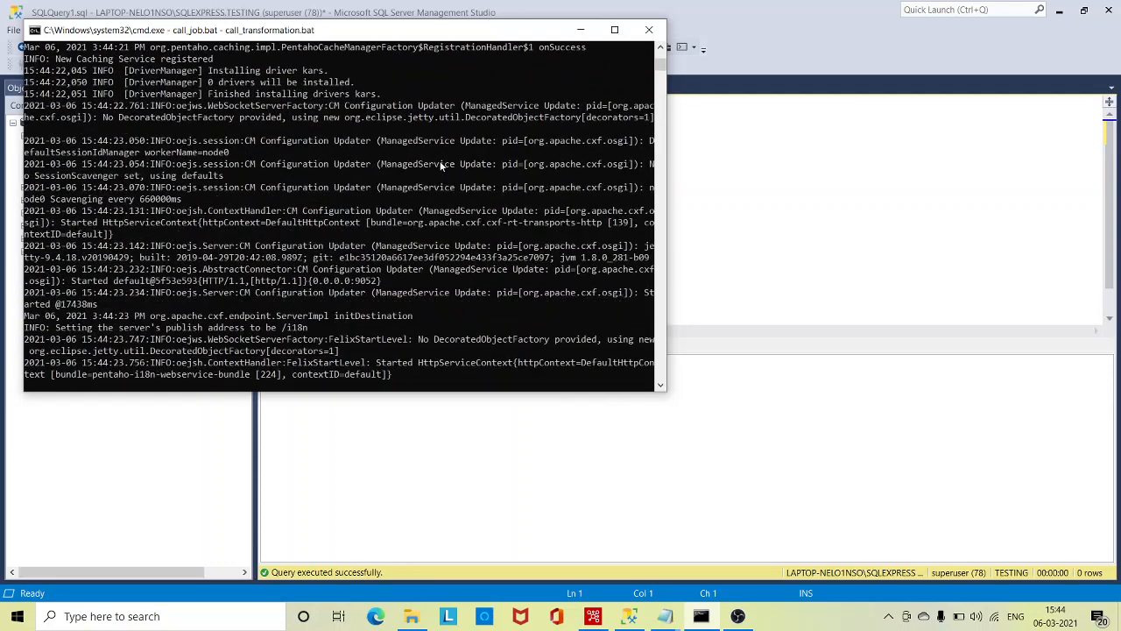
scroll("down", 3)
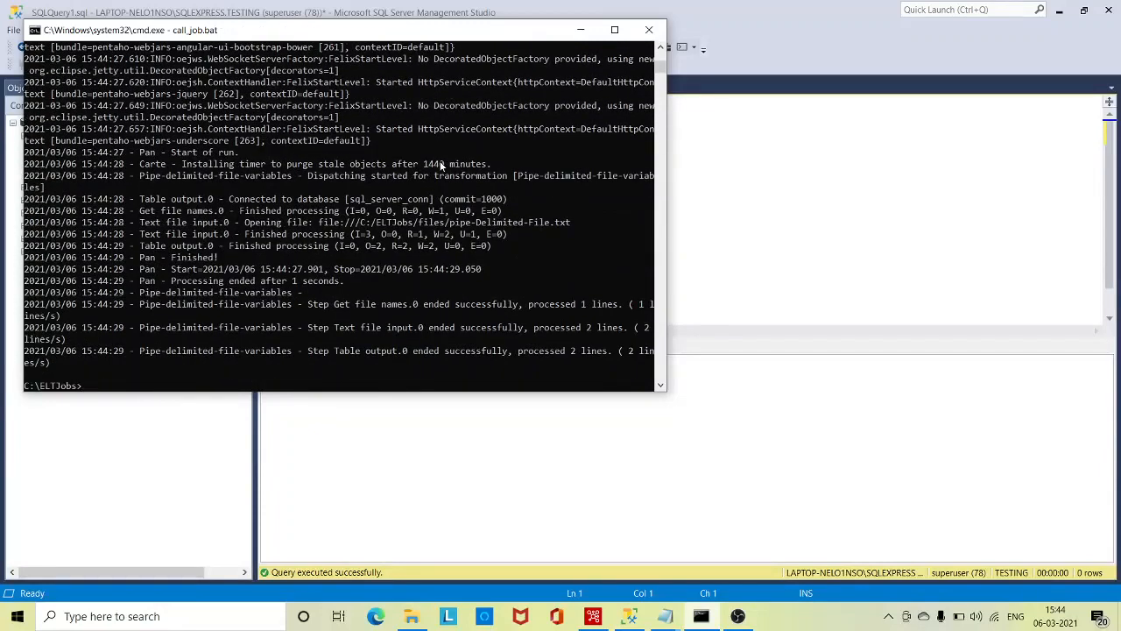
mouse_move(333, 252)
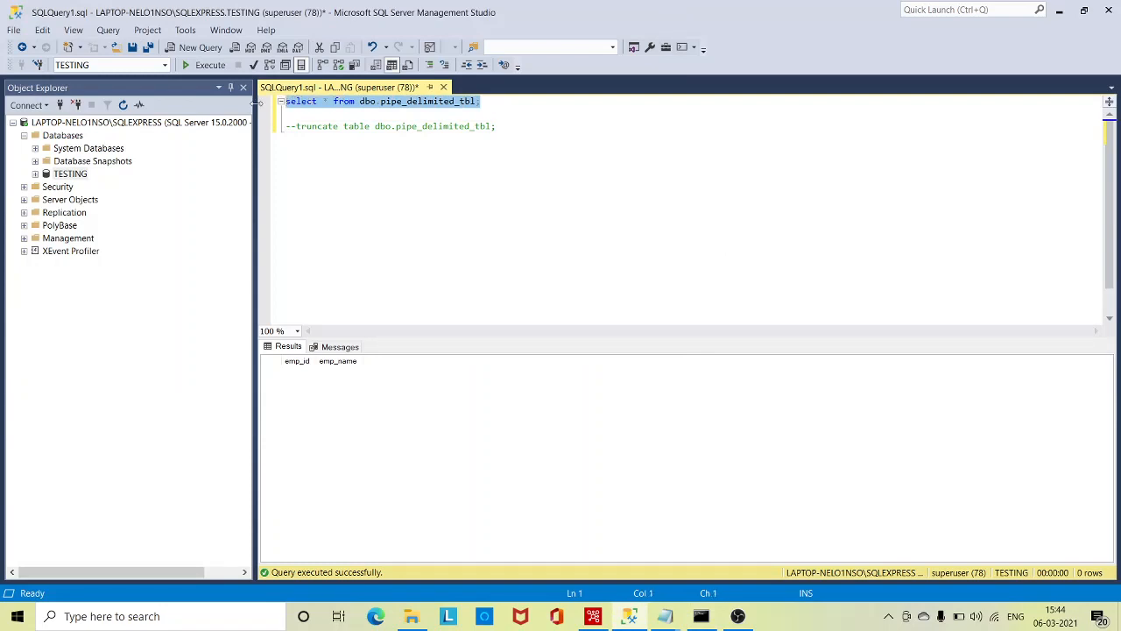
Re-run the SELECT in SSMS to confirm both employee rows, then return to Spoon
left_click(210, 64)
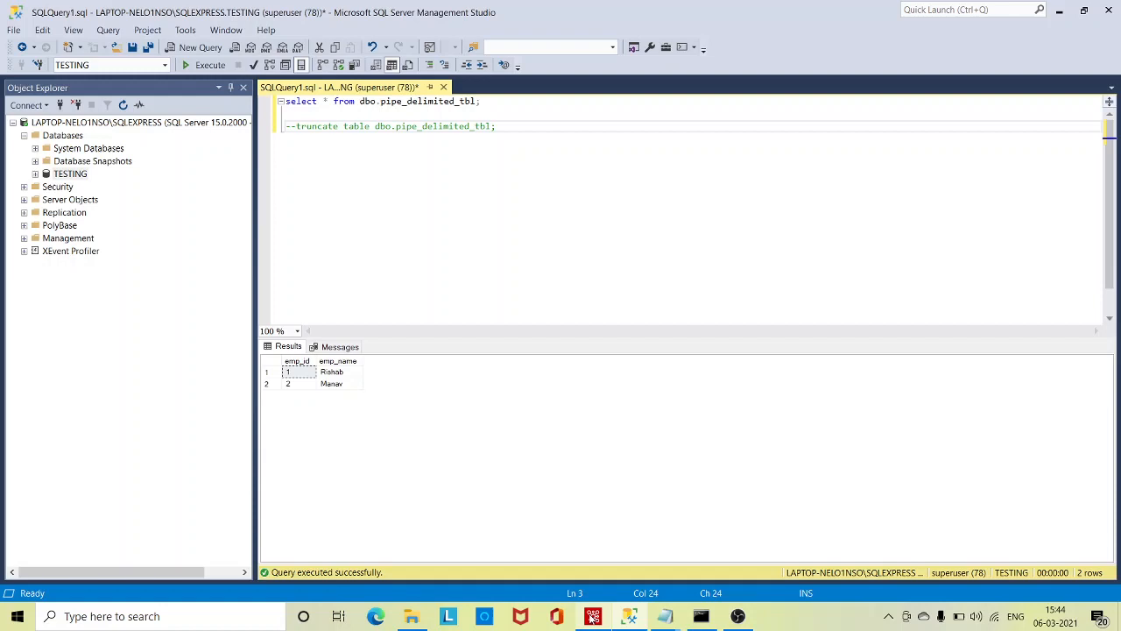
left_click(629, 616)
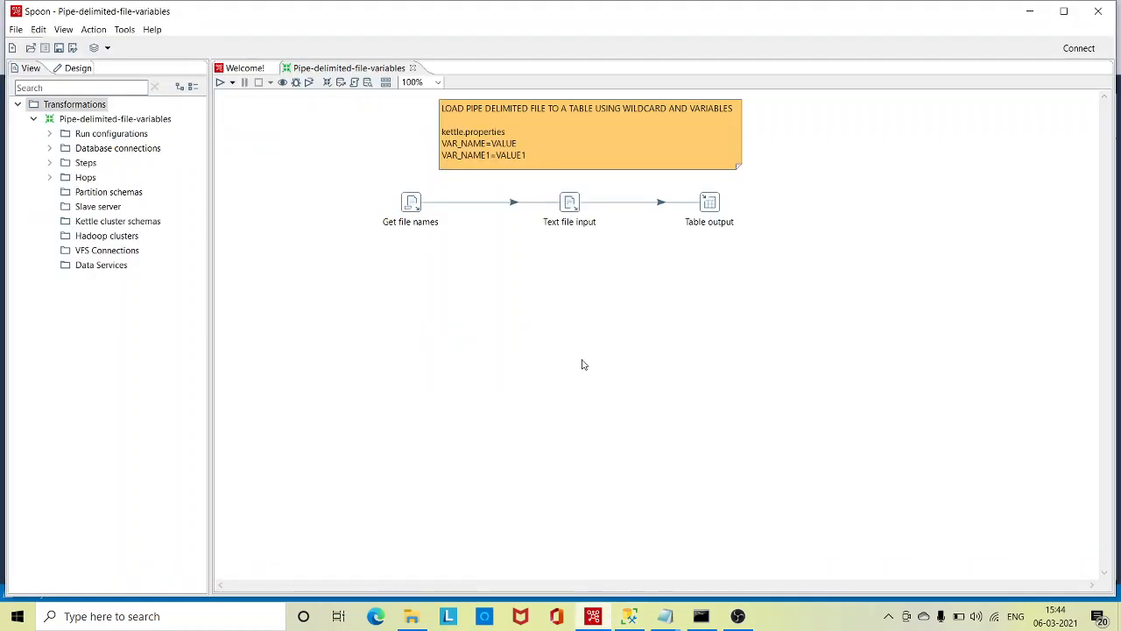